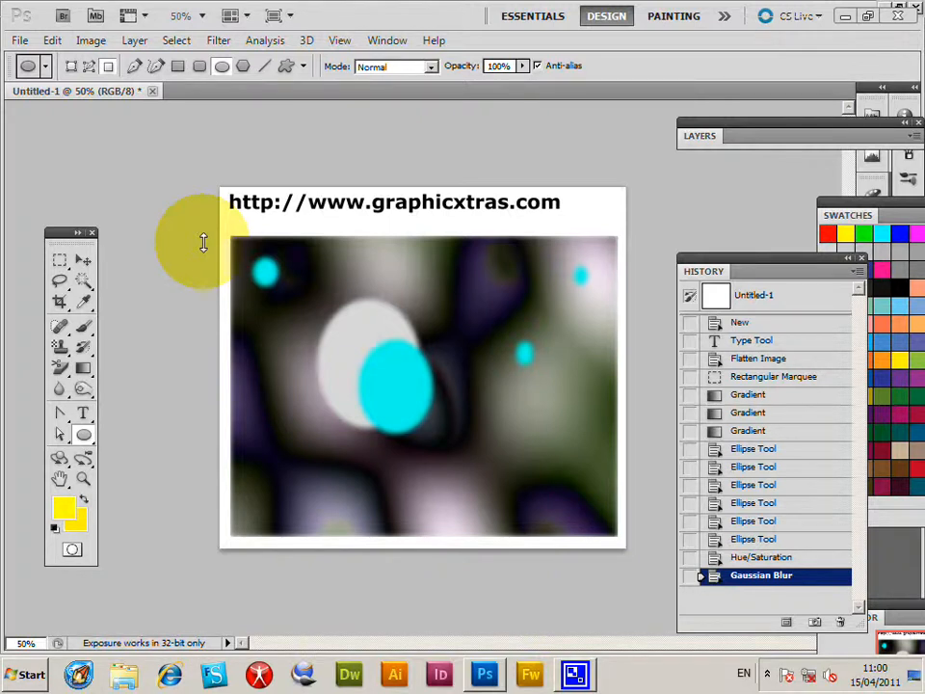
pyautogui.moveTo(207, 243)
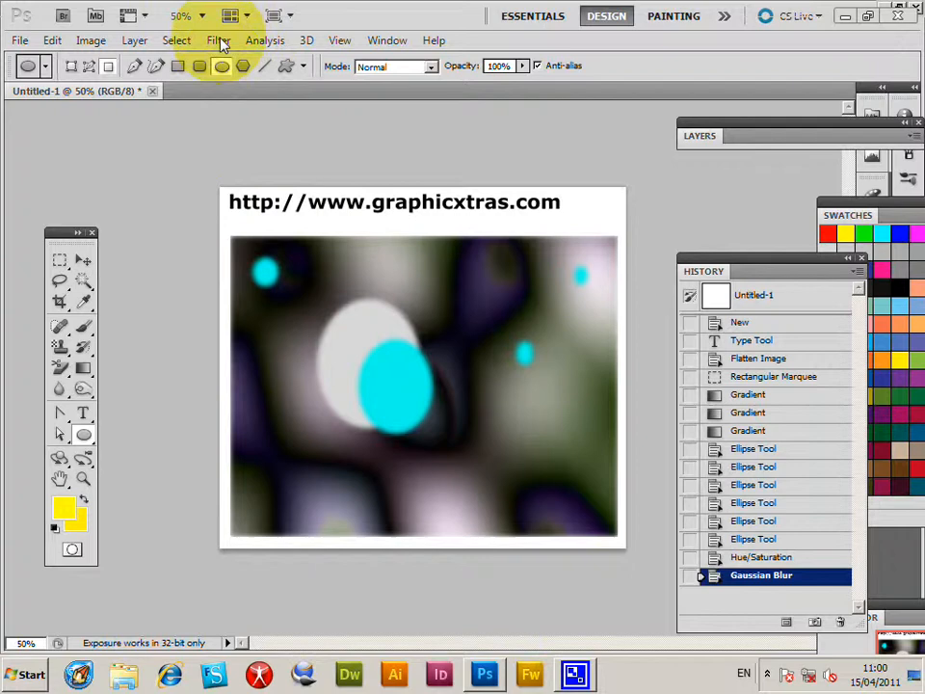
# Step: Open the Filter menu to reach the Distort submenu containing Glass
pyautogui.click(219, 40)
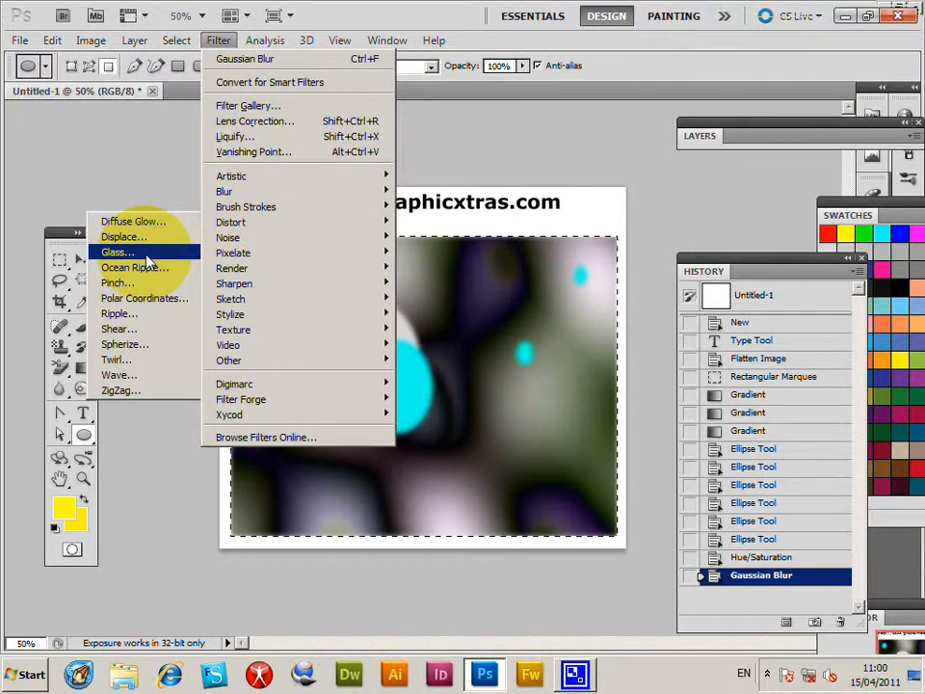
# Step: Preview Glass with Frosted texture, distortion 14, smoothness 3, scaling 113%, Invert left off
pyautogui.click(117, 251)
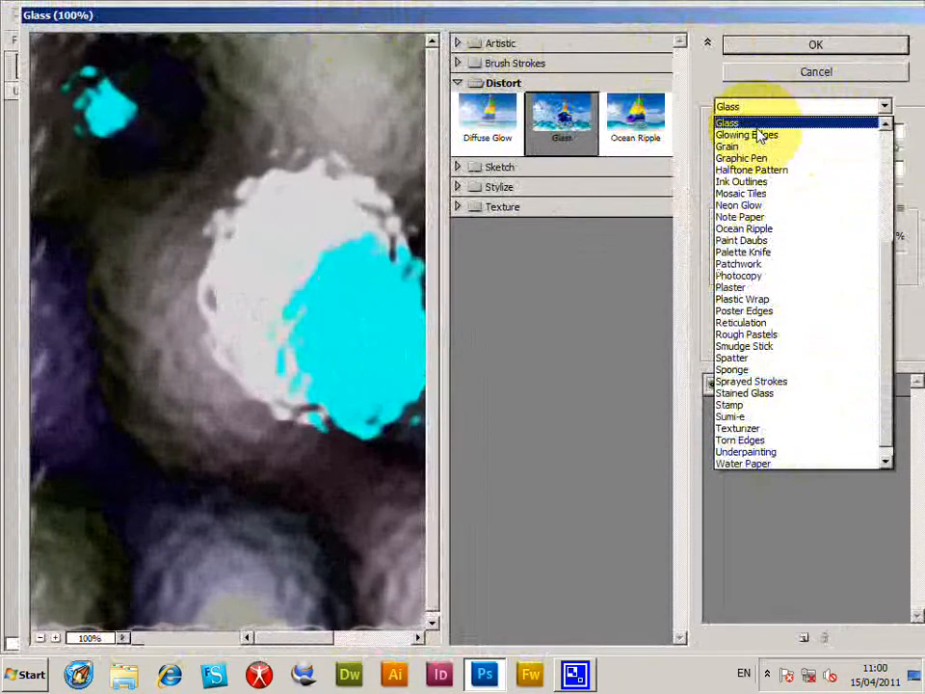
pyautogui.click(727, 122)
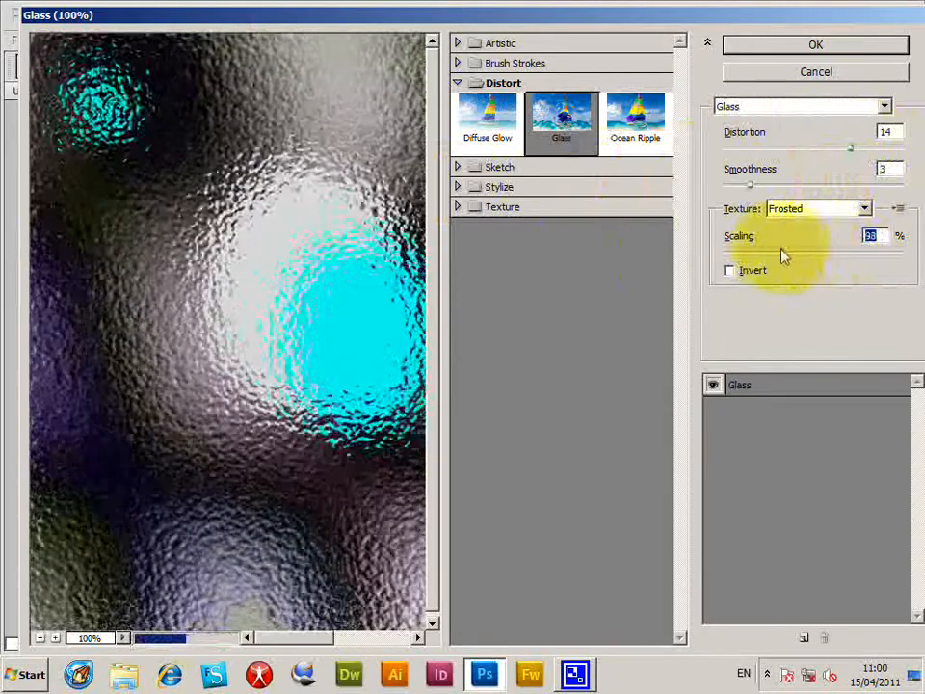
pyautogui.click(729, 270)
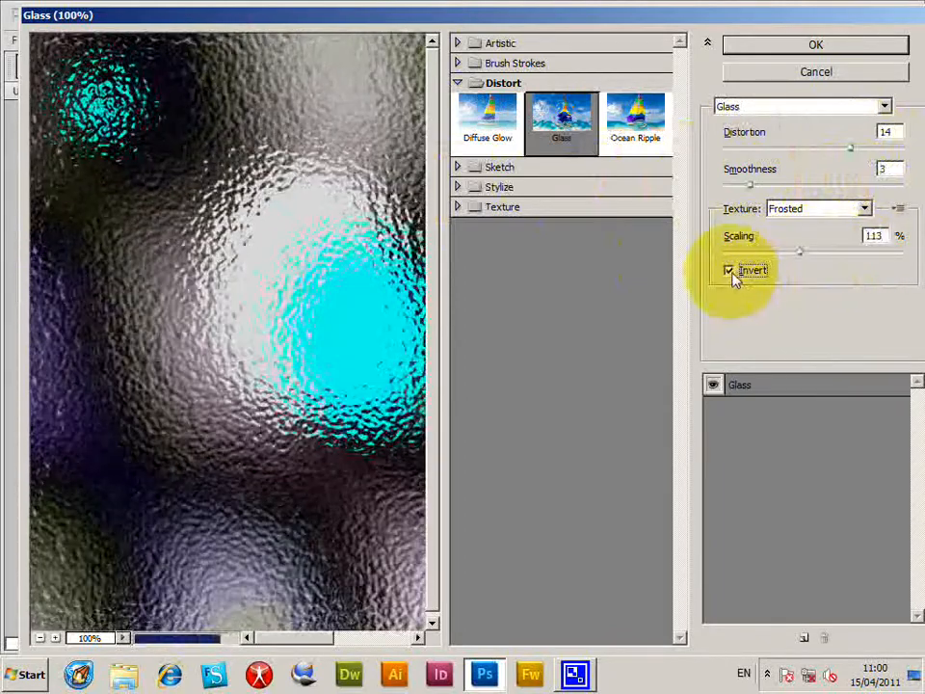
pyautogui.click(727, 270)
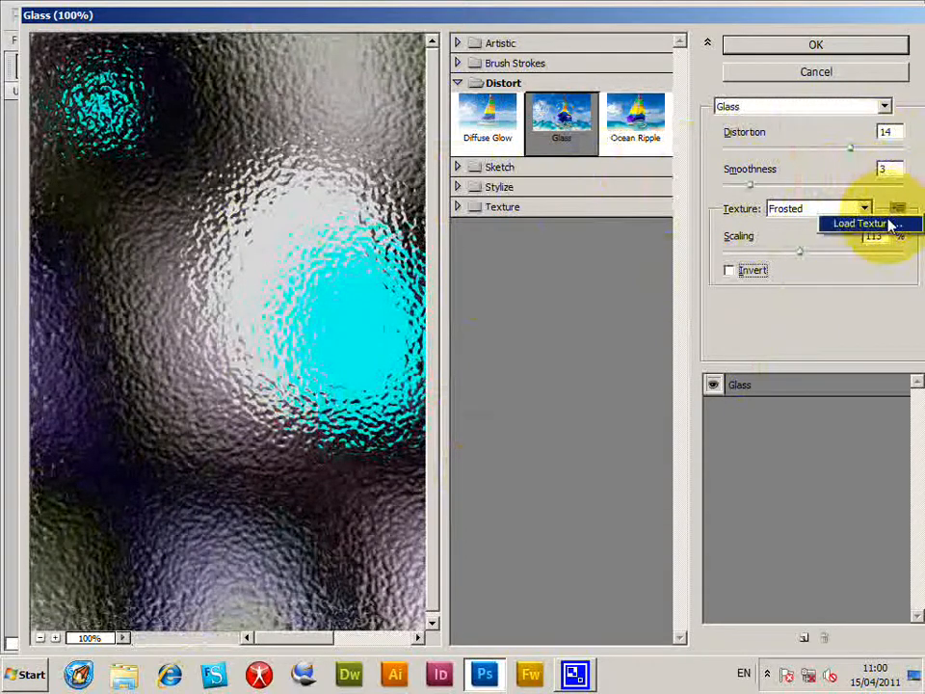
# Step: Load GX13_Letters1_099.psd as the Glass texture at distortion 19, smoothness 8, scaling 57%
pyautogui.click(859, 222)
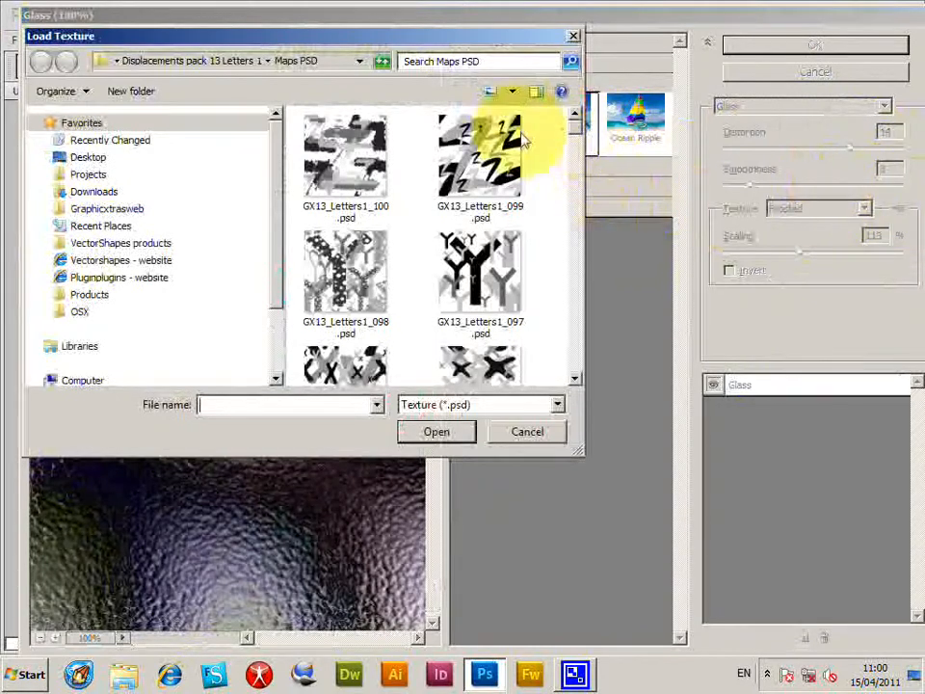
pyautogui.click(480, 159)
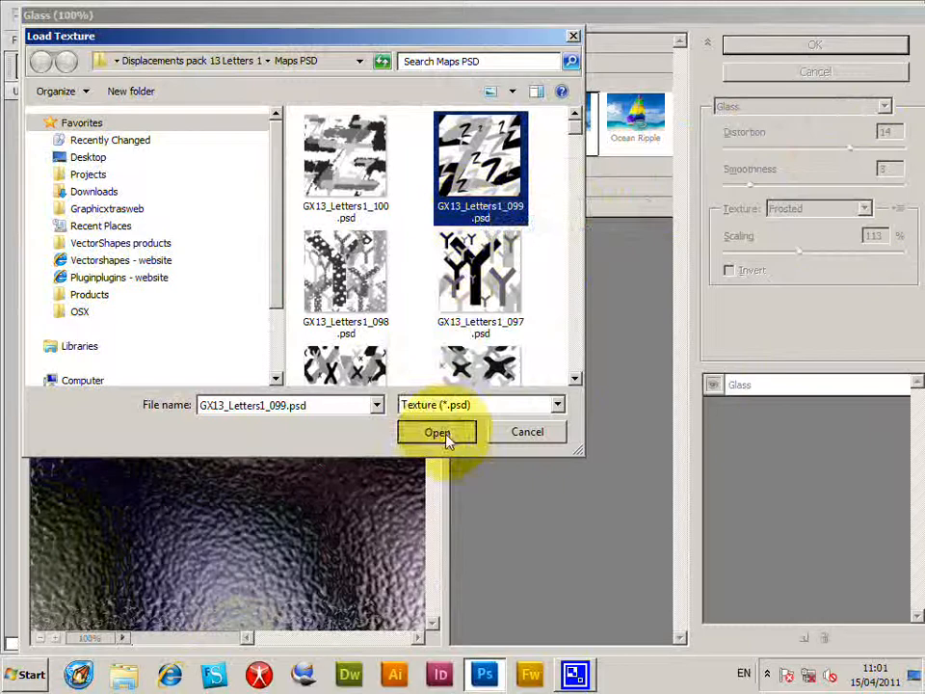
pyautogui.click(436, 432)
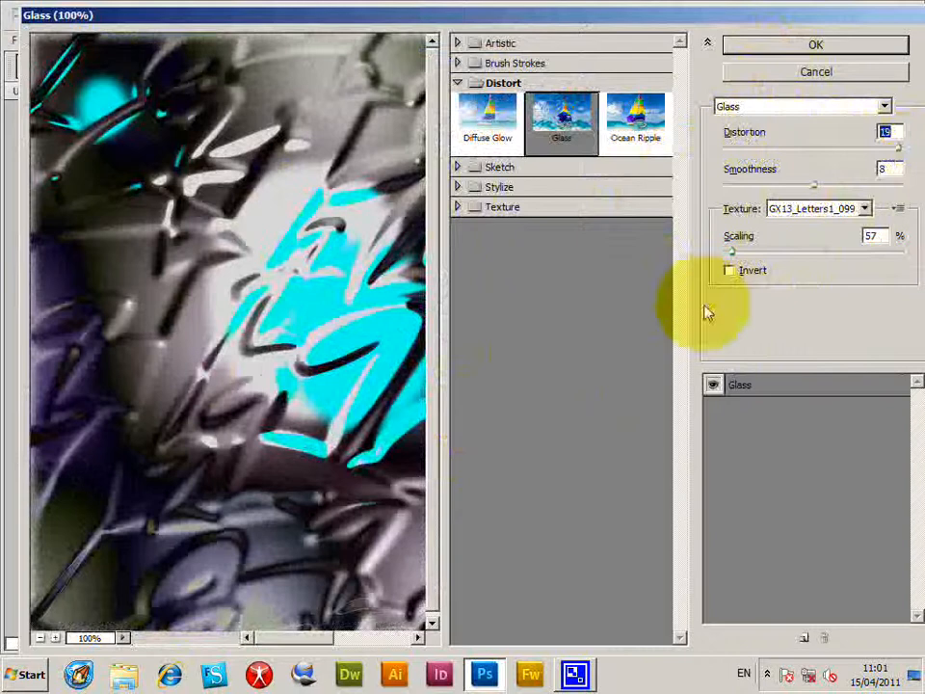
# Step: Load GX01_Displace098.psd from Displacements pack 01 Tubed, smoothness 7, scaling 50%
pyautogui.click(897, 208)
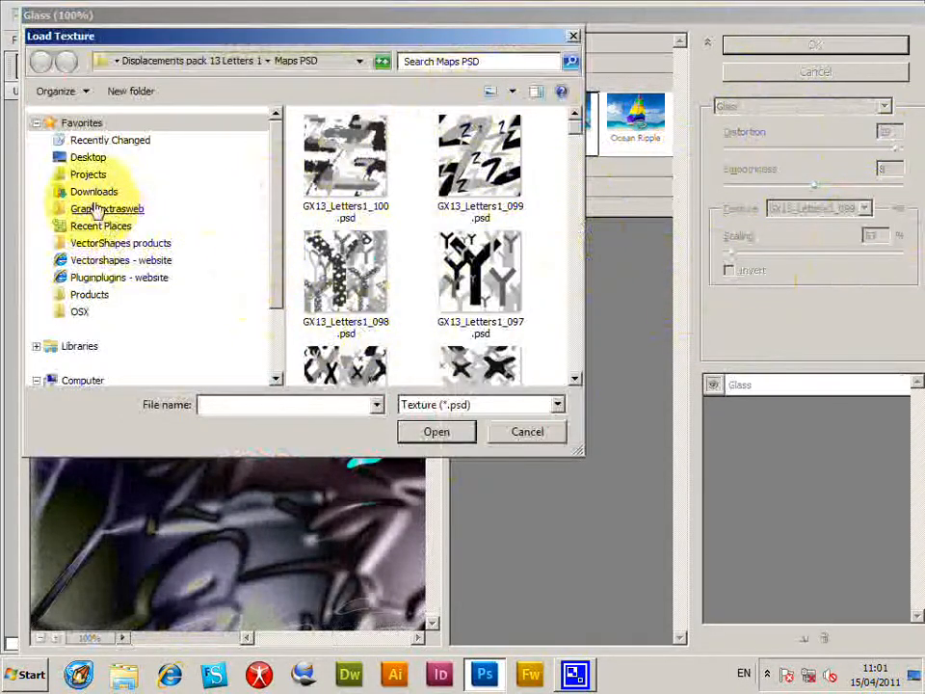
pyautogui.click(89, 294)
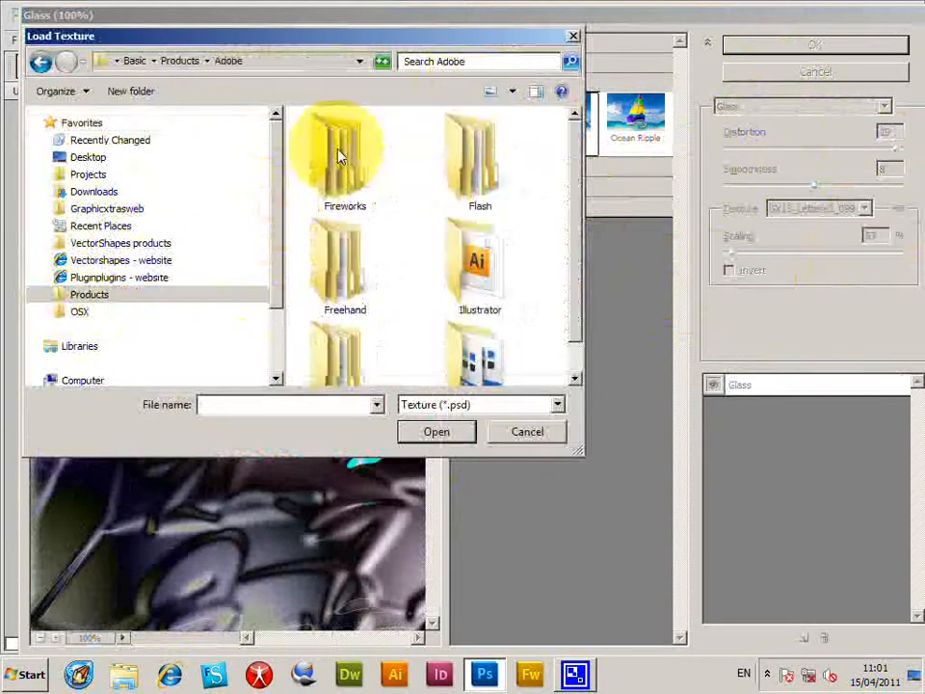
pyautogui.scroll(-3)
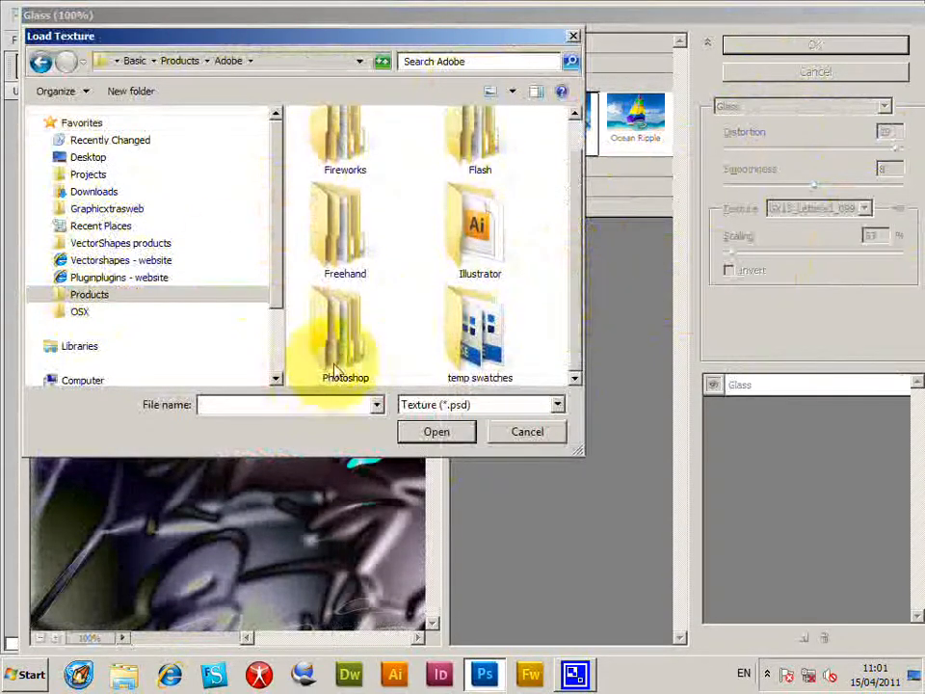
pyautogui.doubleClick(344, 328)
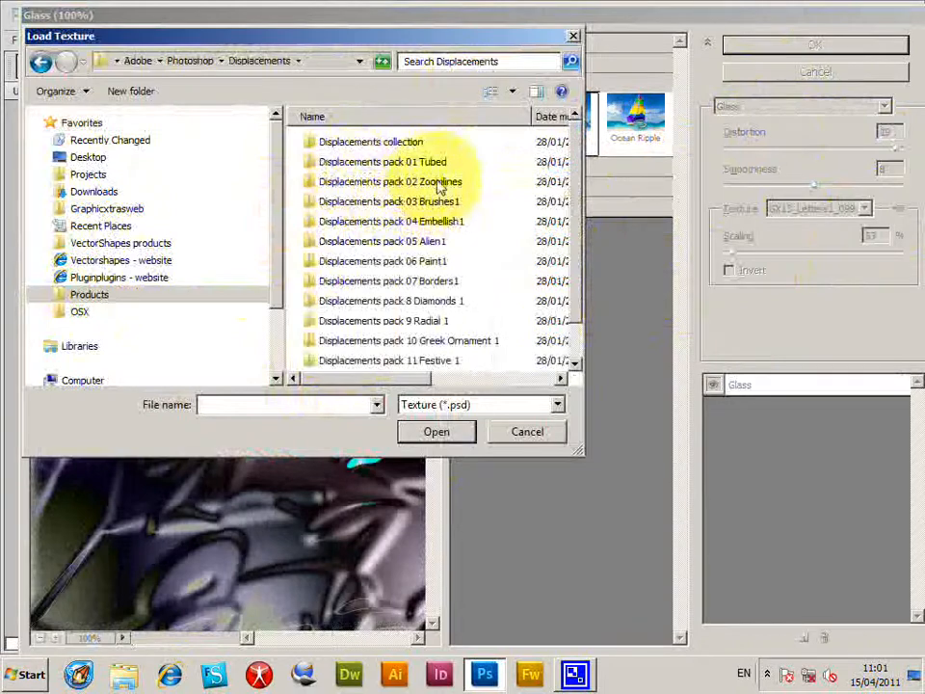
pyautogui.doubleClick(381, 161)
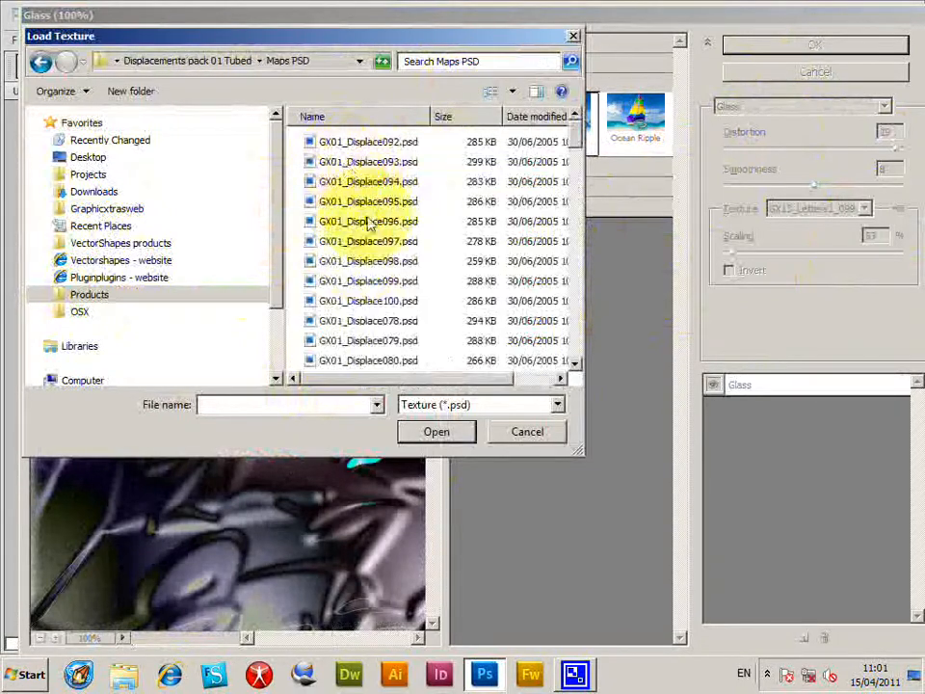
pyautogui.click(435, 431)
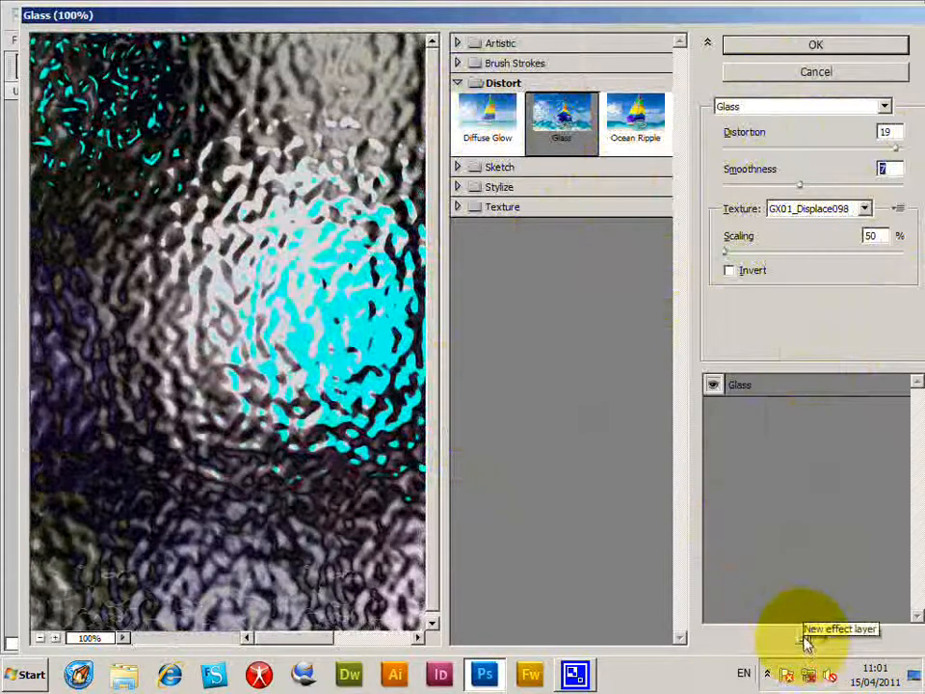
# Step: Add a Glass effect layer using GX01_Displace080, distortion 11, smoothness 10, and apply
pyautogui.click(807, 638)
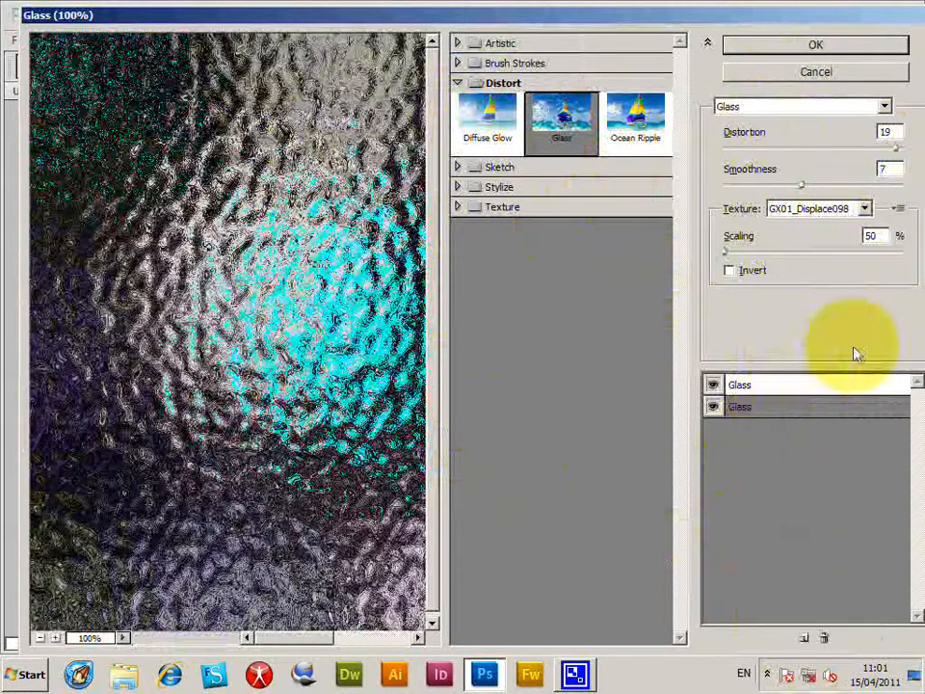
pyautogui.moveTo(896, 211)
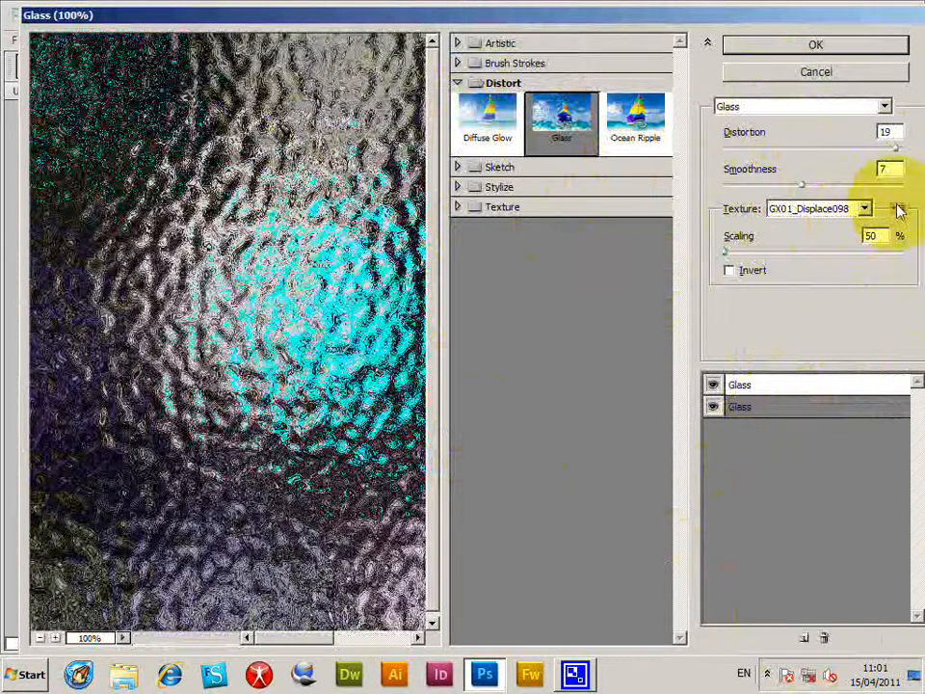
pyautogui.click(899, 209)
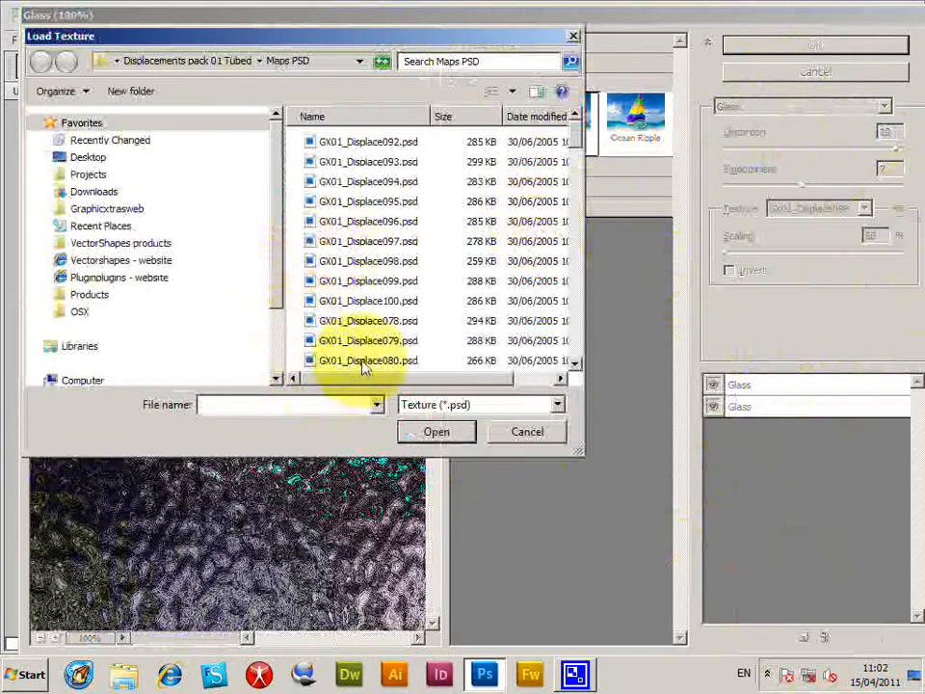
pyautogui.click(435, 431)
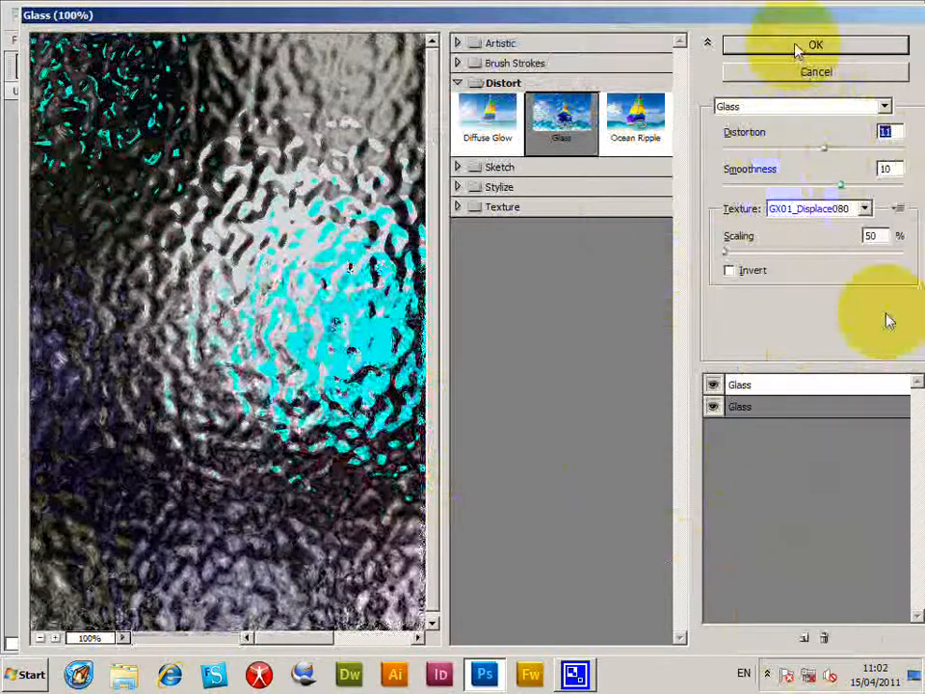
pyautogui.click(816, 45)
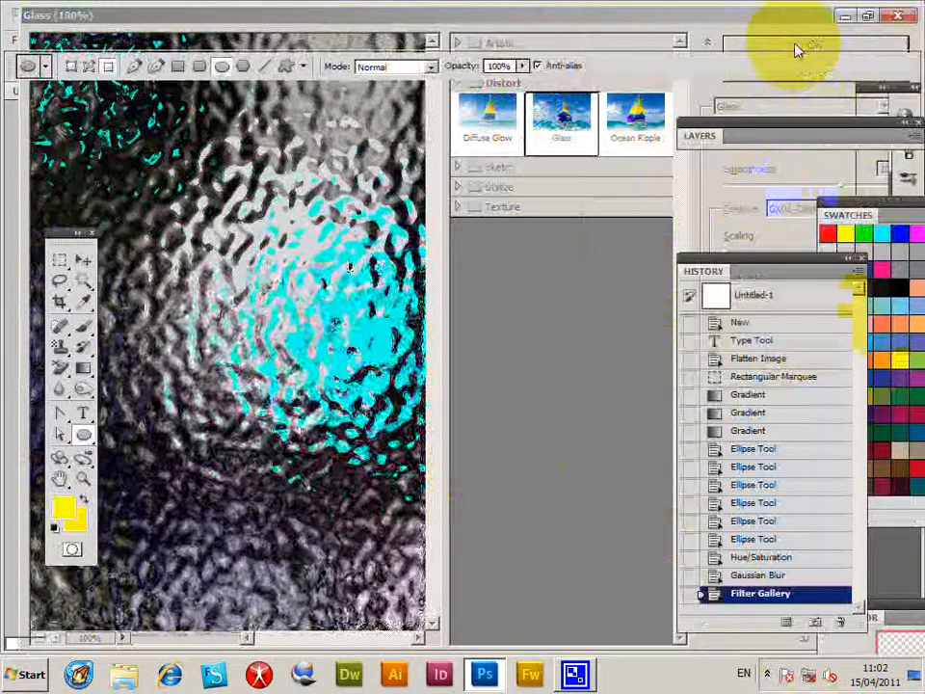